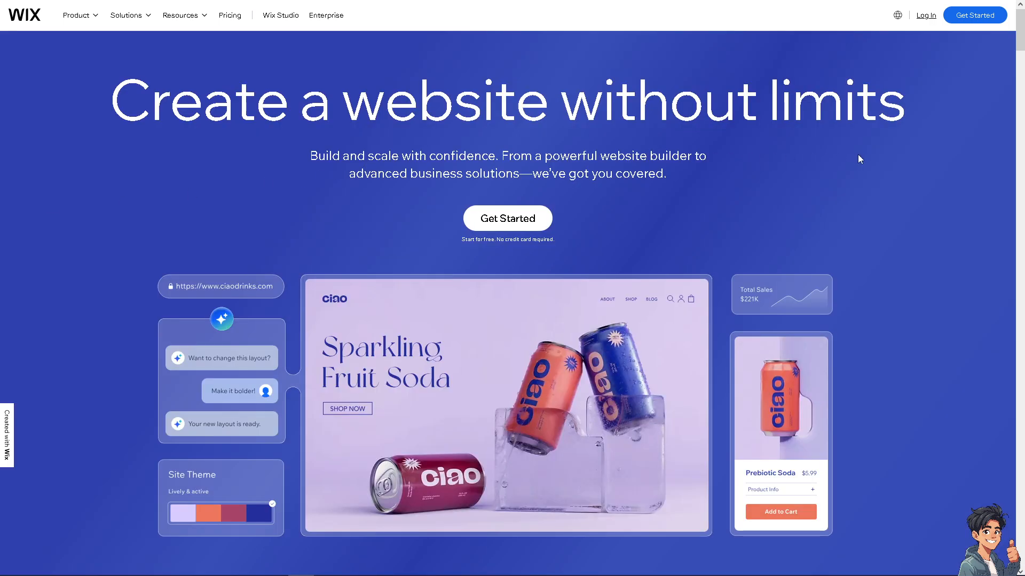
mouse_move(868, 168)
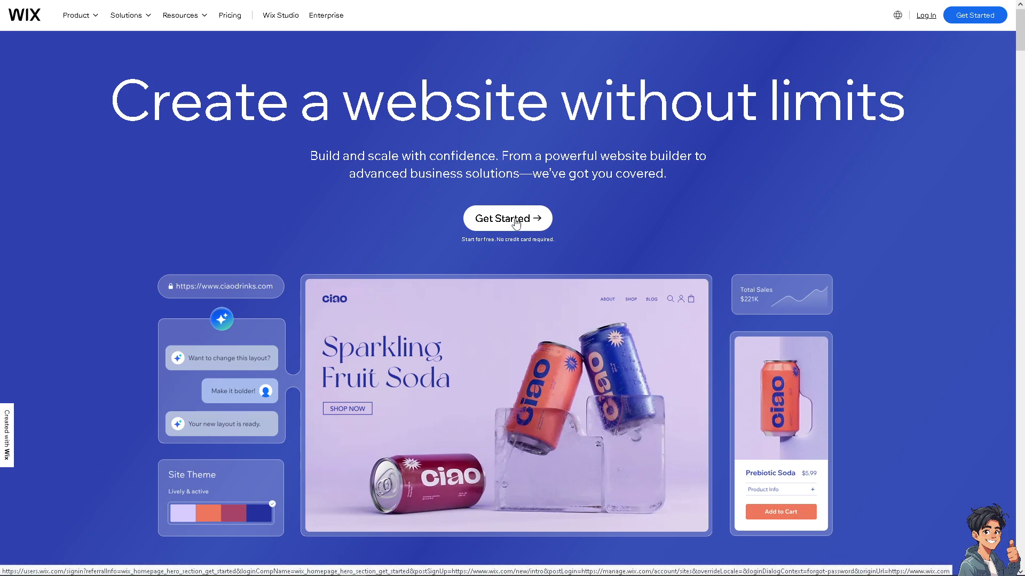
Step: Start building a new website from the Wix homepage's Get Started button
click(507, 218)
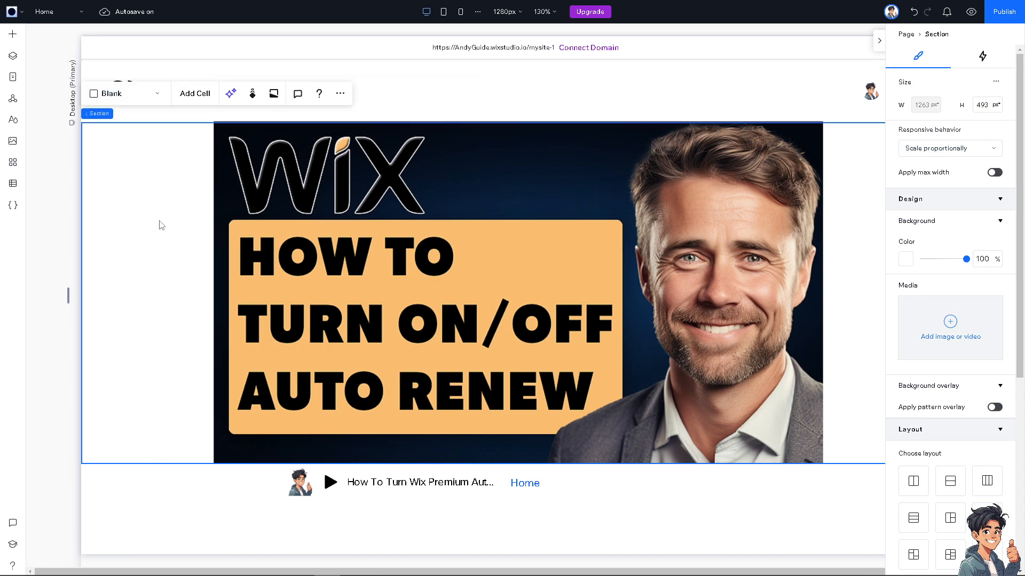
mouse_move(129, 13)
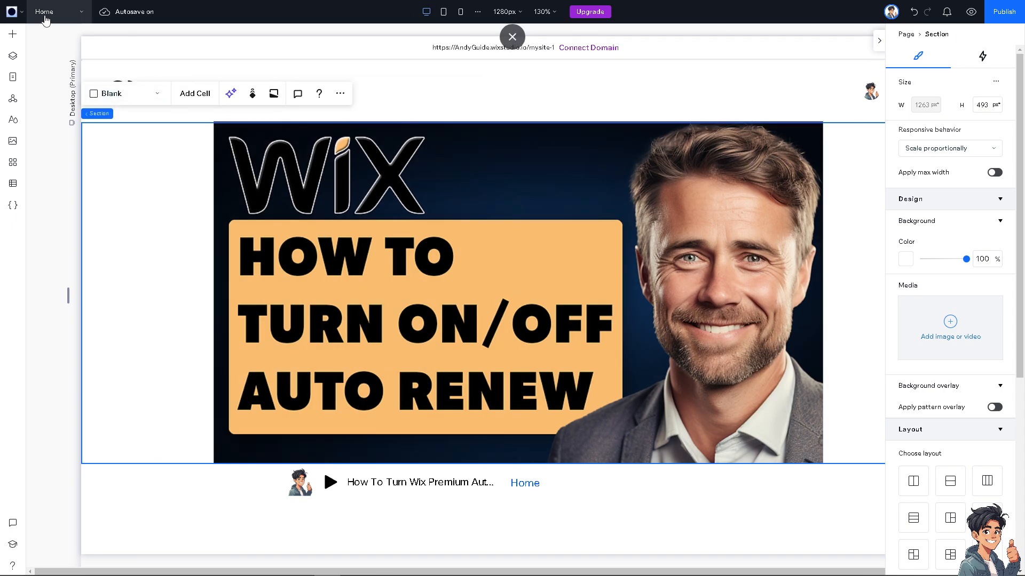
Step: Leave the Wix Studio editor and return to the account's Sites dashboard
click(58, 11)
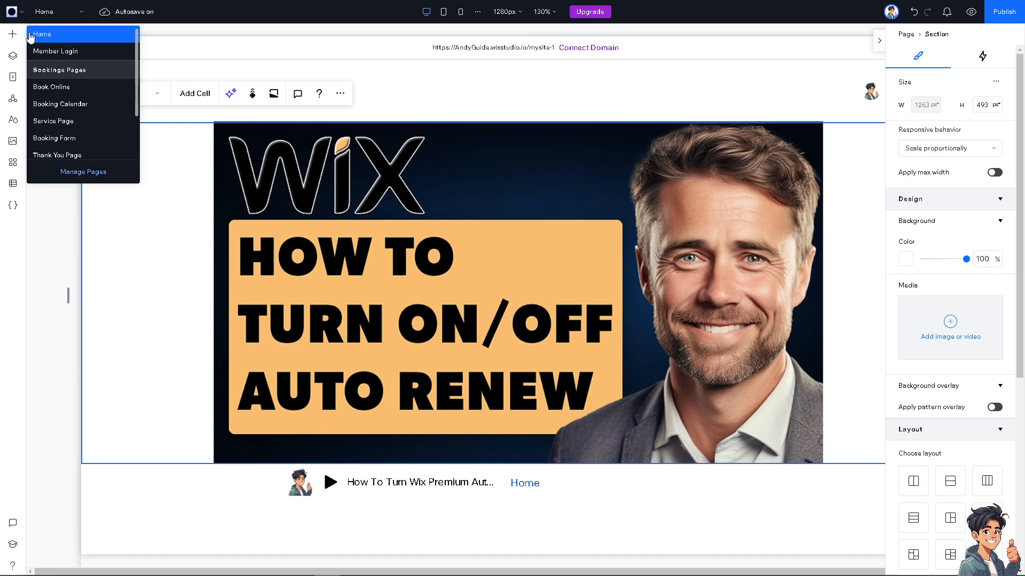
click(55, 51)
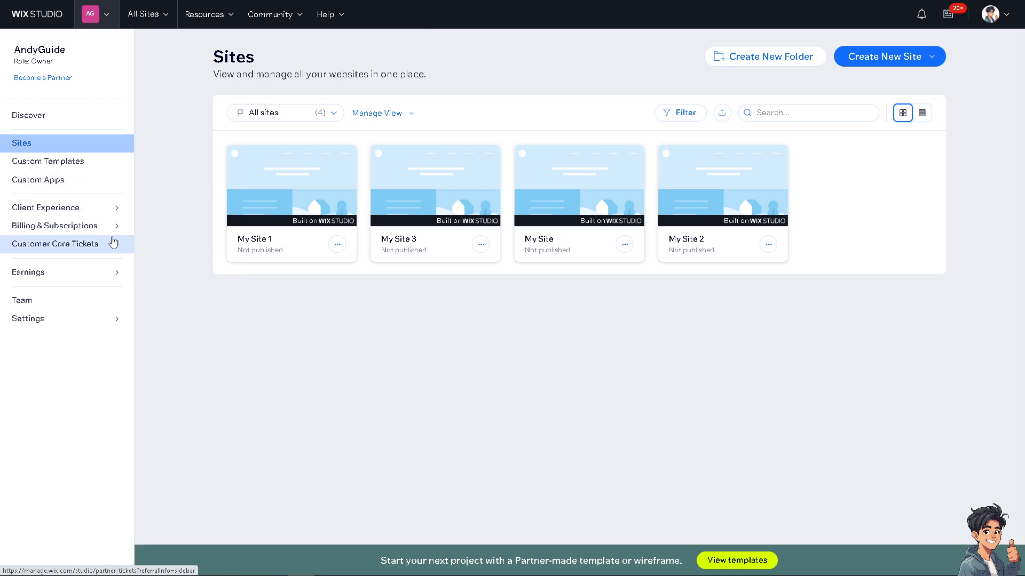
Step: Go to Premium Subscriptions under Billing & Subscriptions in the dashboard sidebar
click(55, 225)
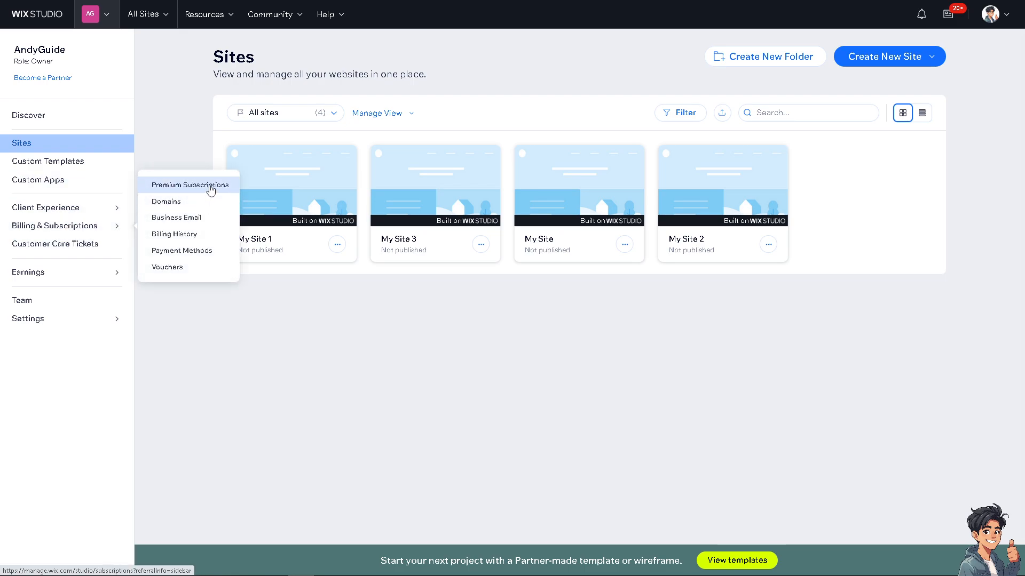
click(189, 184)
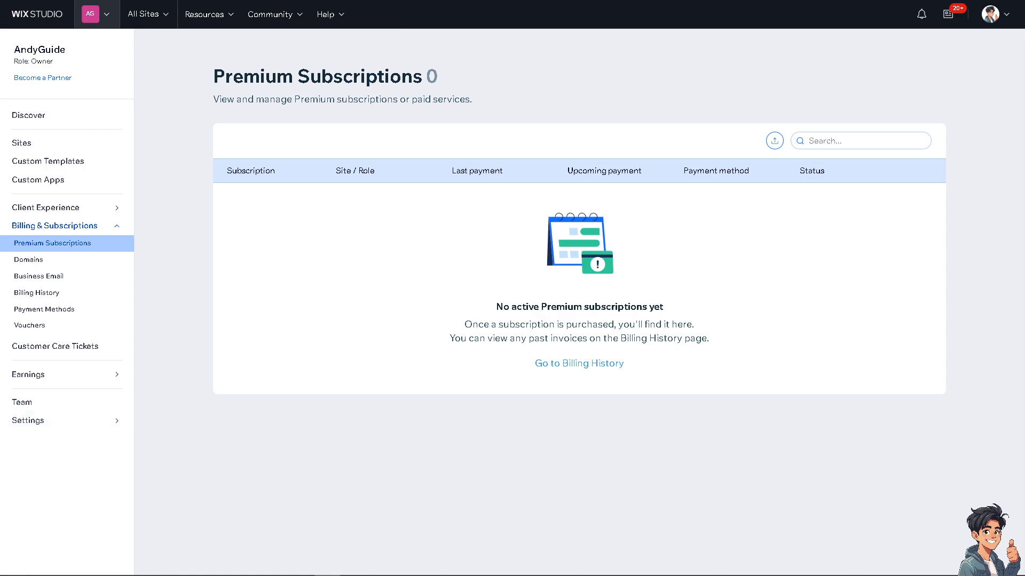
mouse_move(276, 237)
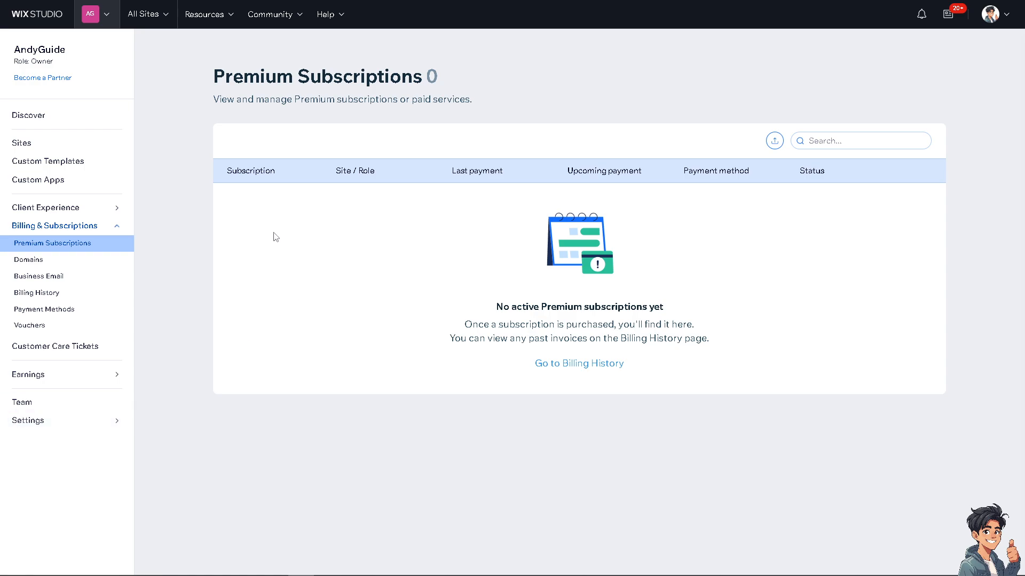
mouse_move(267, 219)
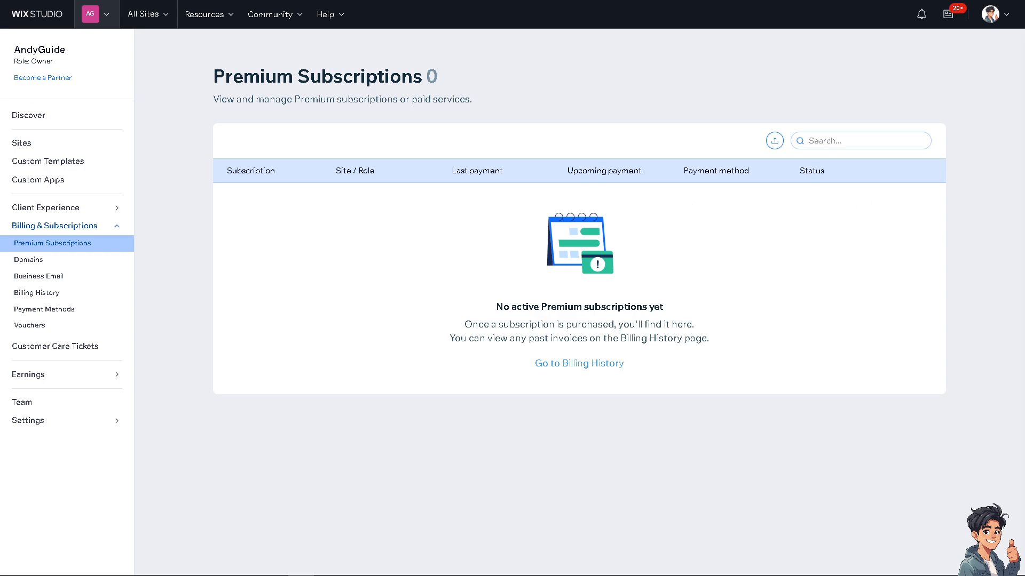
mouse_move(558, 153)
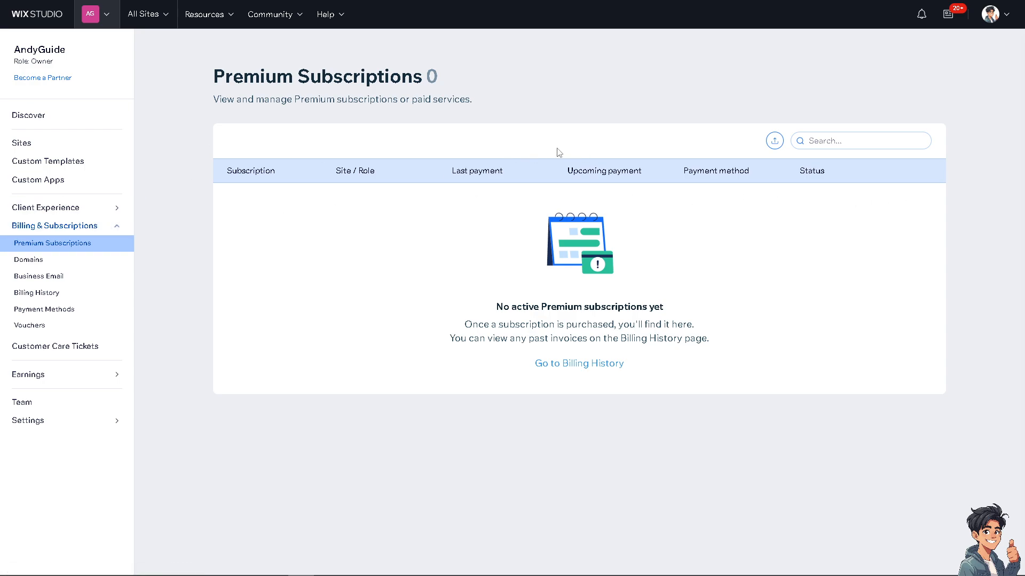
mouse_move(799, 239)
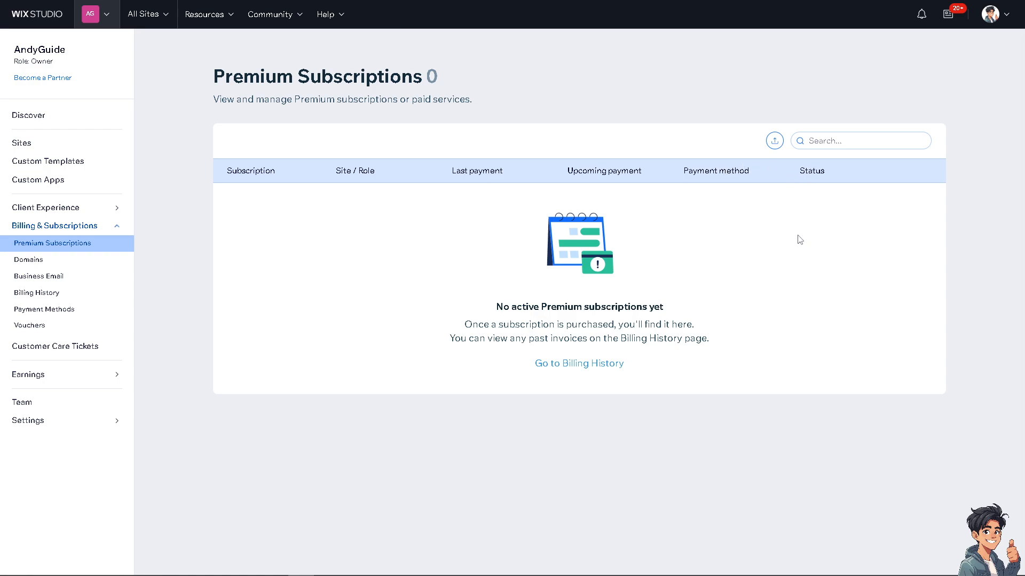
mouse_move(822, 242)
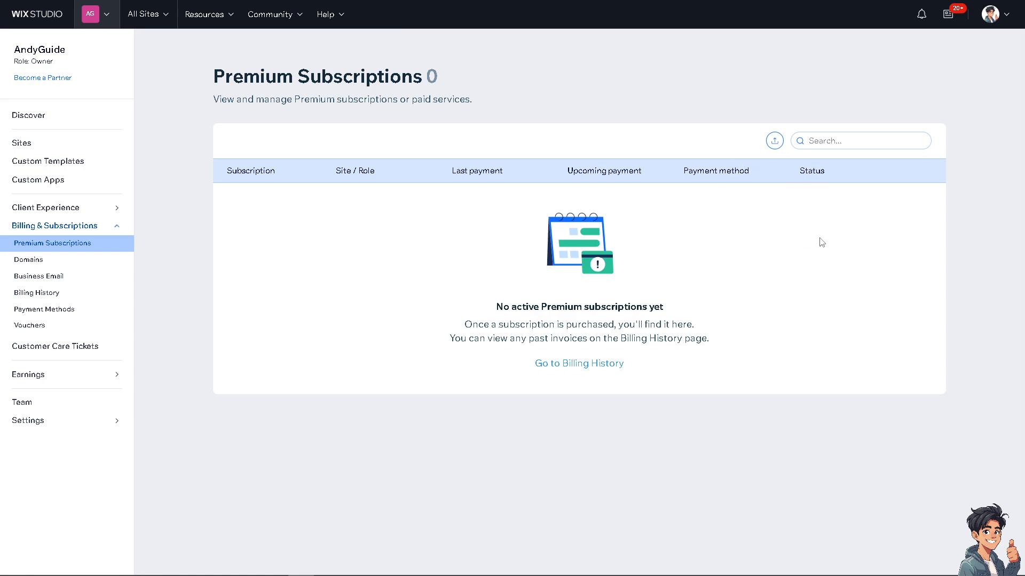
mouse_move(299, 247)
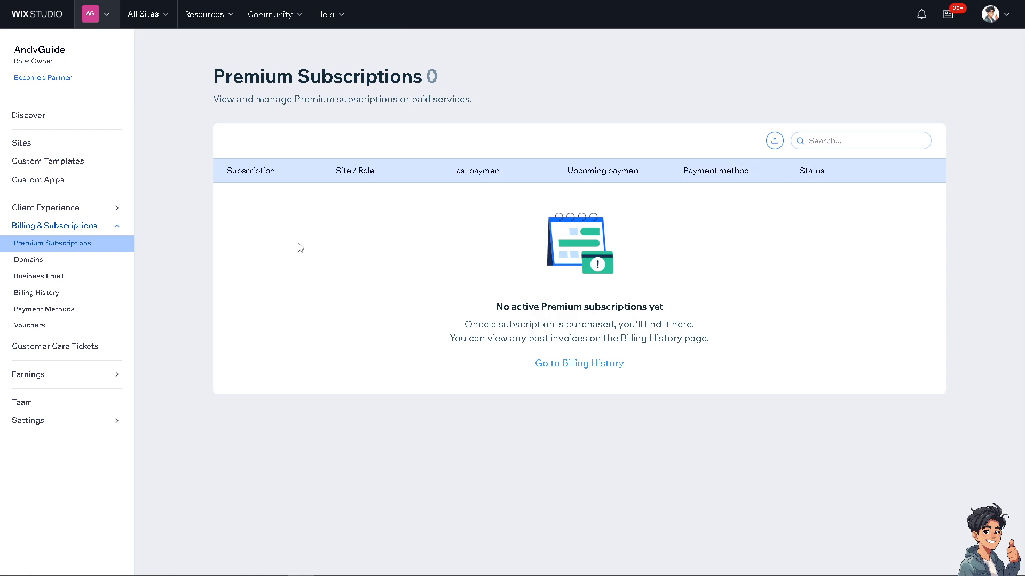
mouse_move(600, 221)
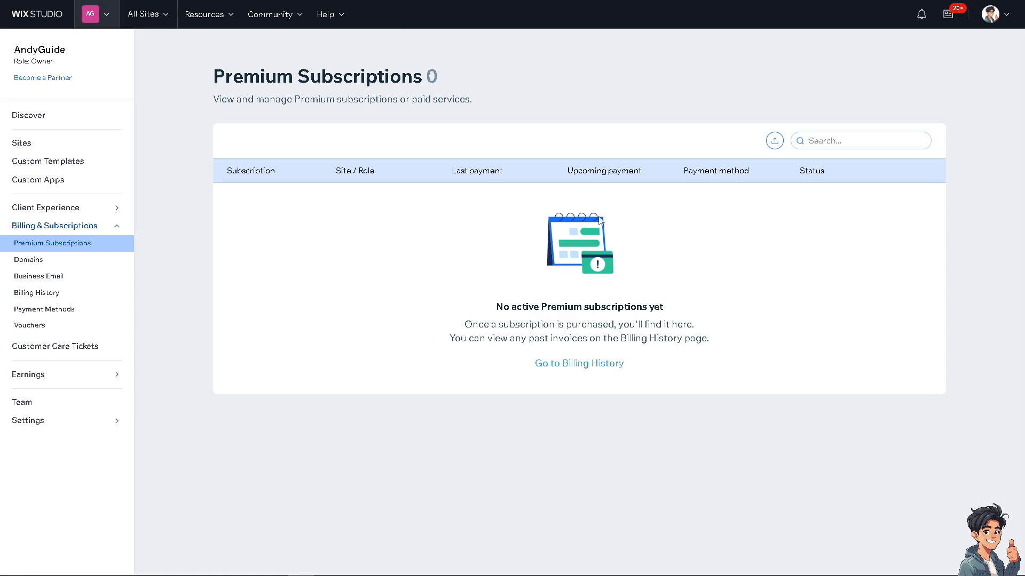
mouse_move(778, 235)
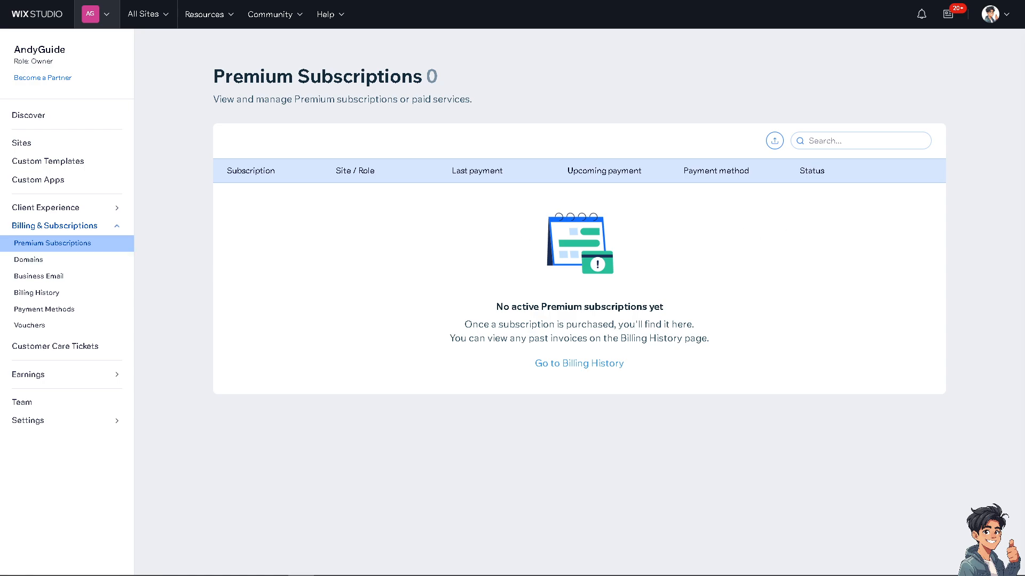
mouse_move(756, 225)
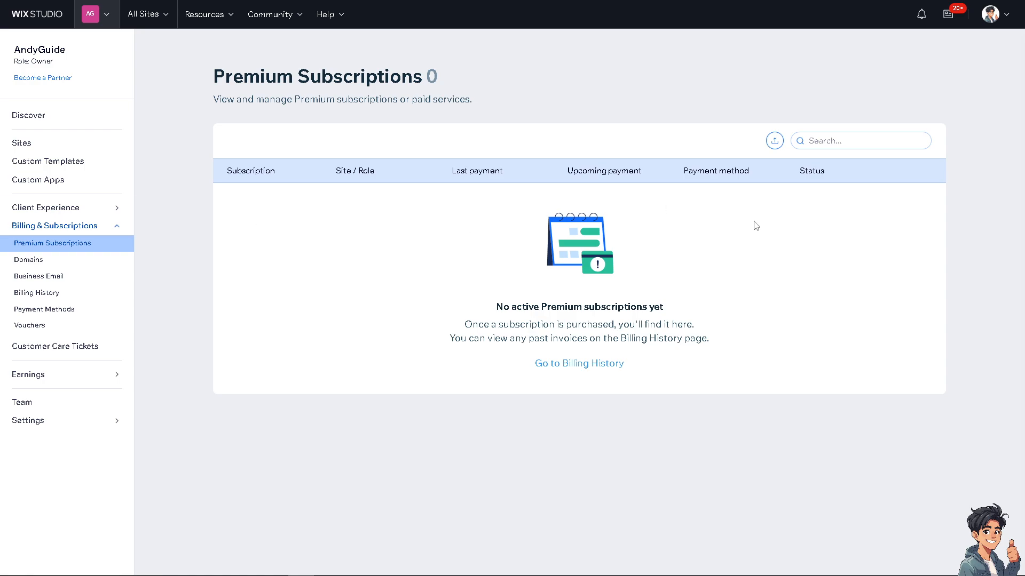
mouse_move(772, 242)
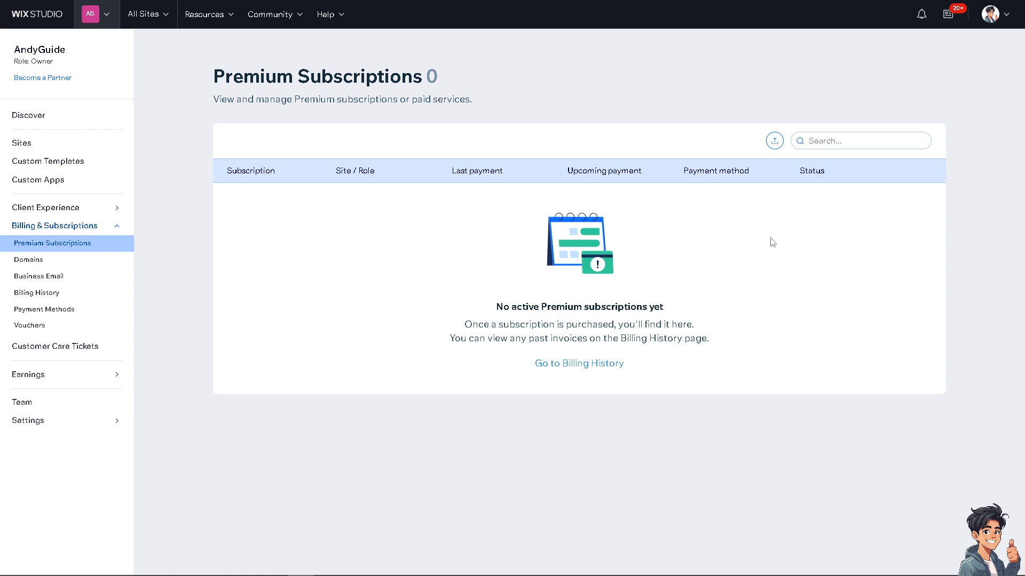
mouse_move(769, 246)
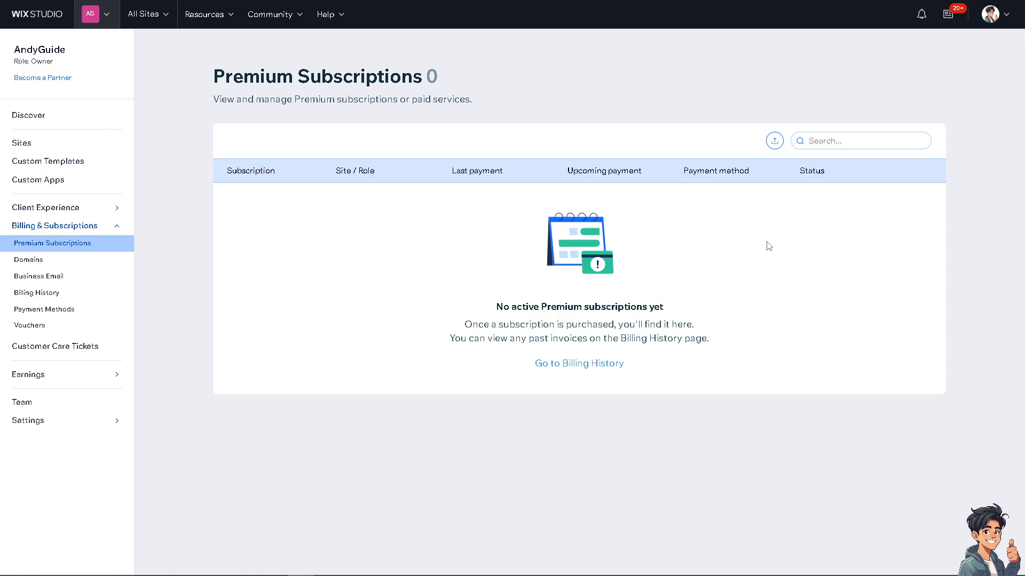
mouse_move(757, 218)
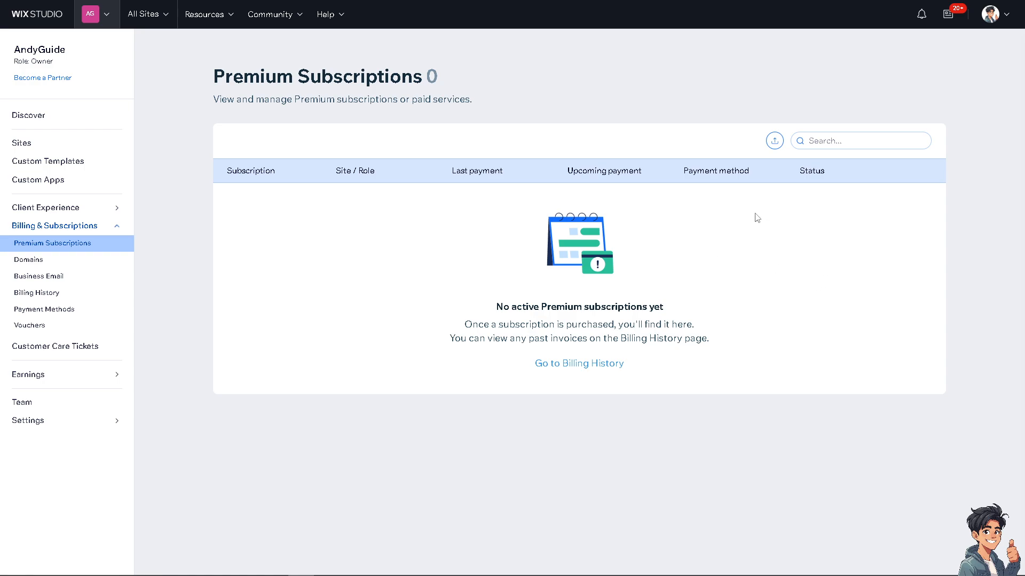
mouse_move(747, 219)
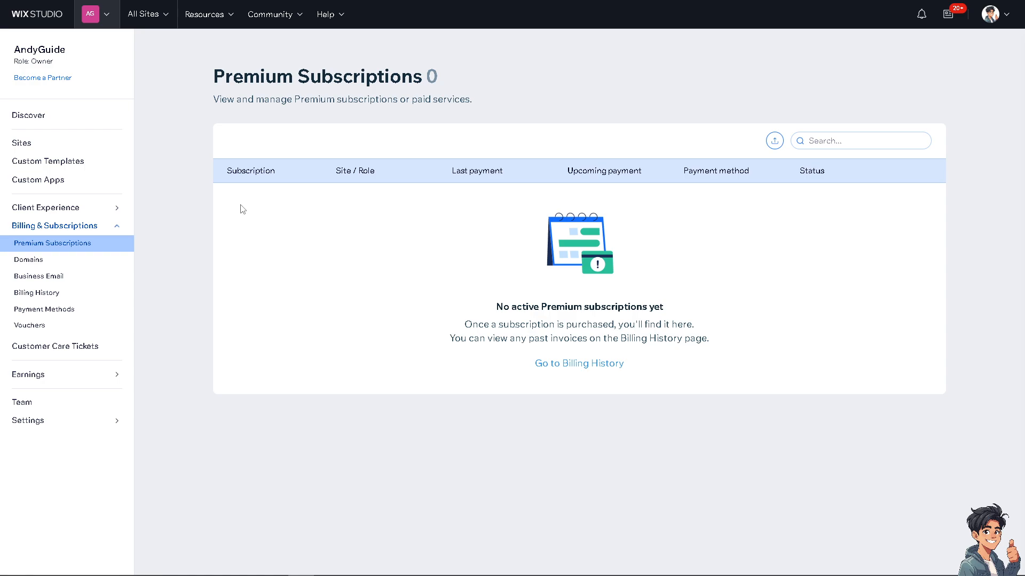
mouse_move(239, 216)
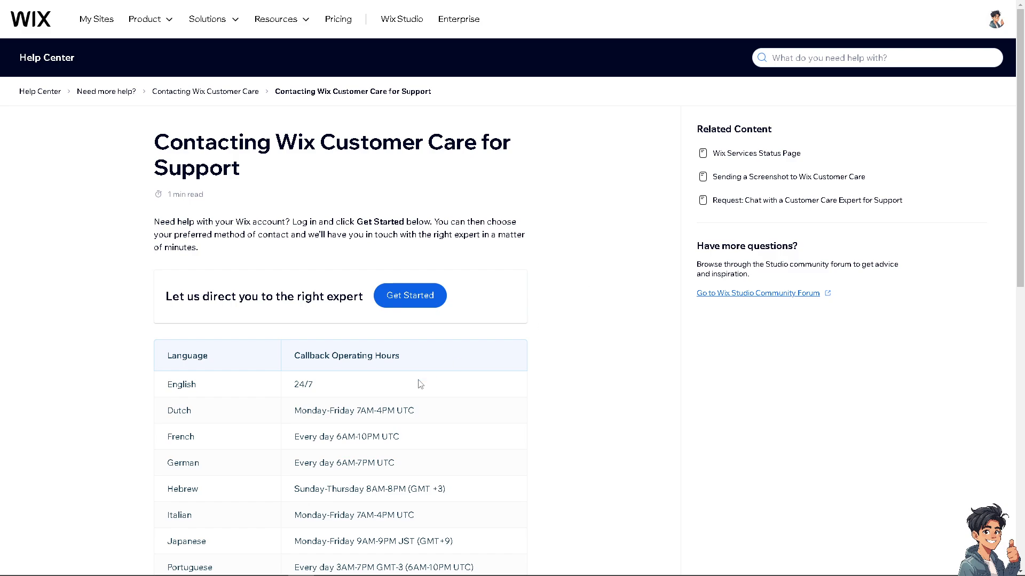
mouse_move(394, 370)
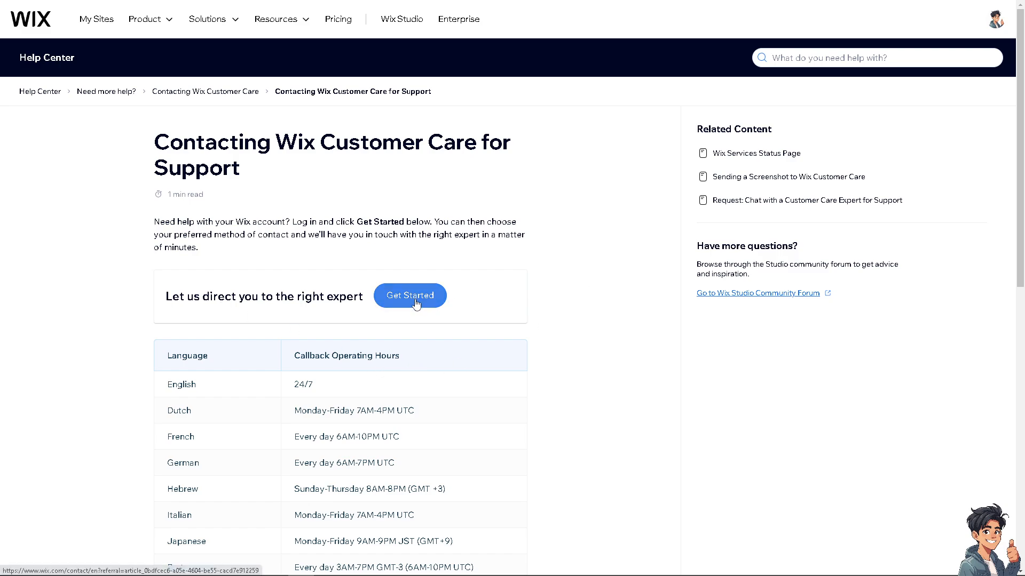
Step: Begin contacting Customer Care from the support article and review the Callback Operating Hours table
click(410, 295)
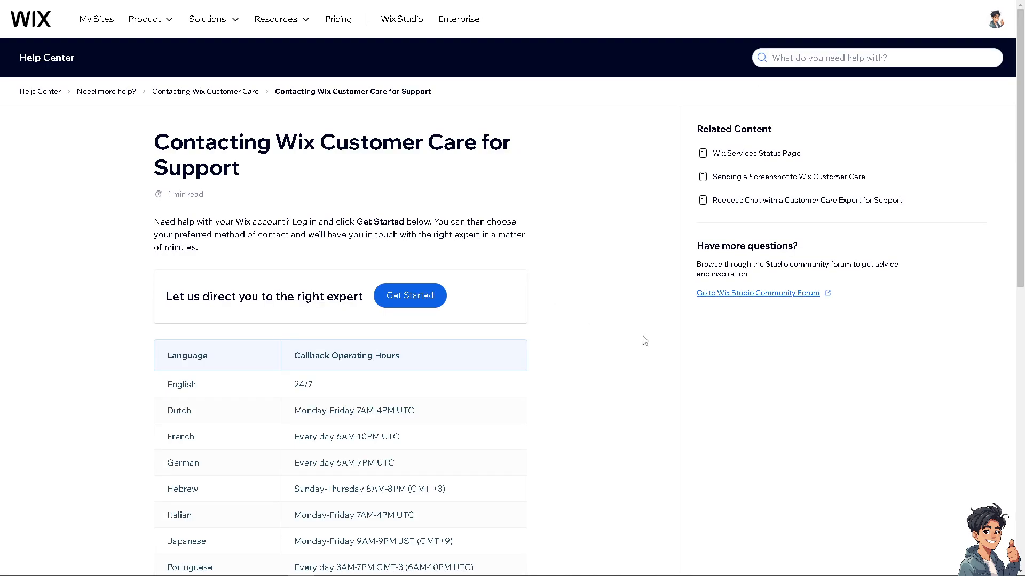
right_click(757, 293)
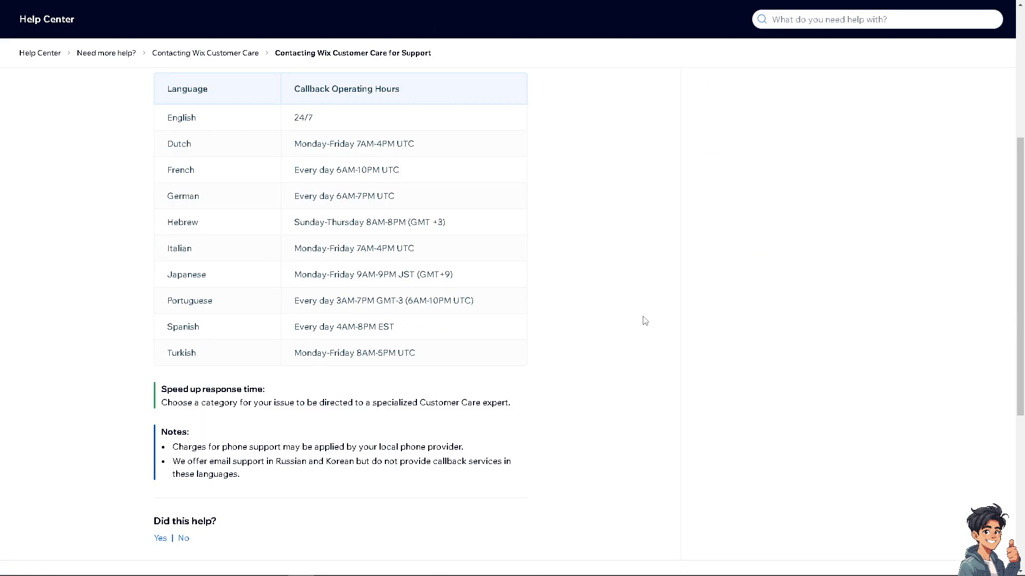
scroll(down, 3)
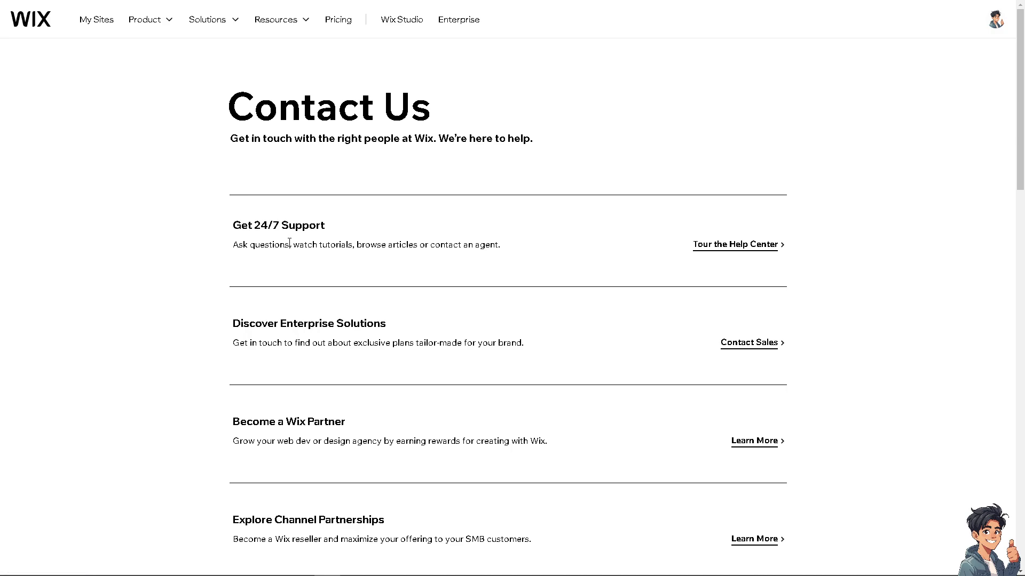
Step: Review the Contact Us page's support options and head to the Help Center for 24/7 support
scroll(down, 3)
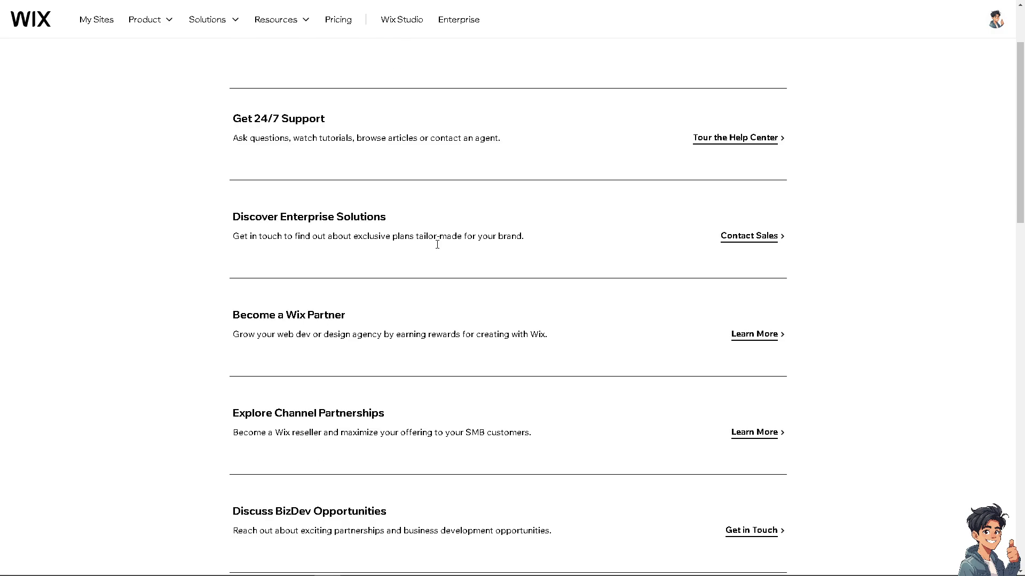
scroll(down, 3)
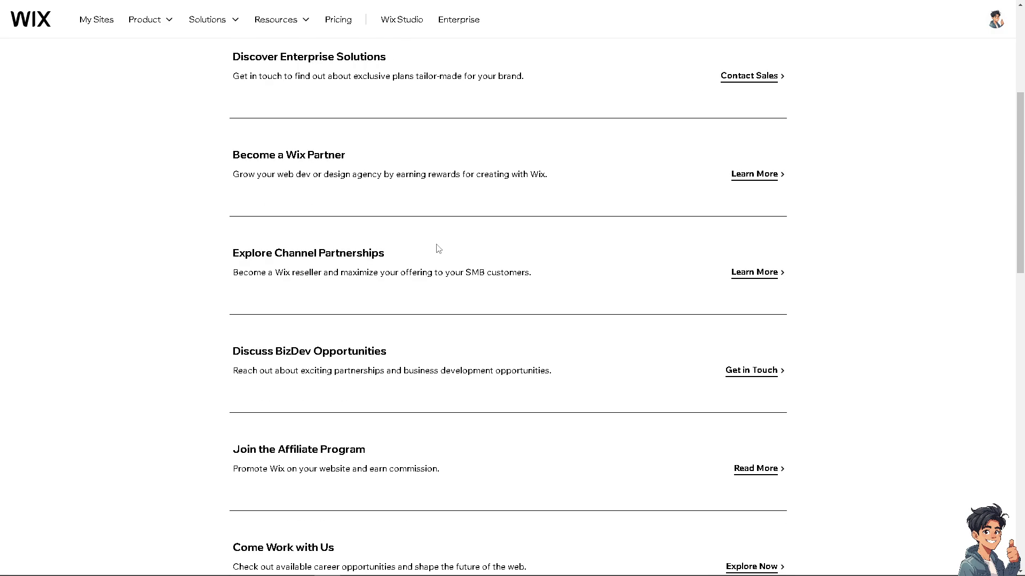
scroll(up, 3)
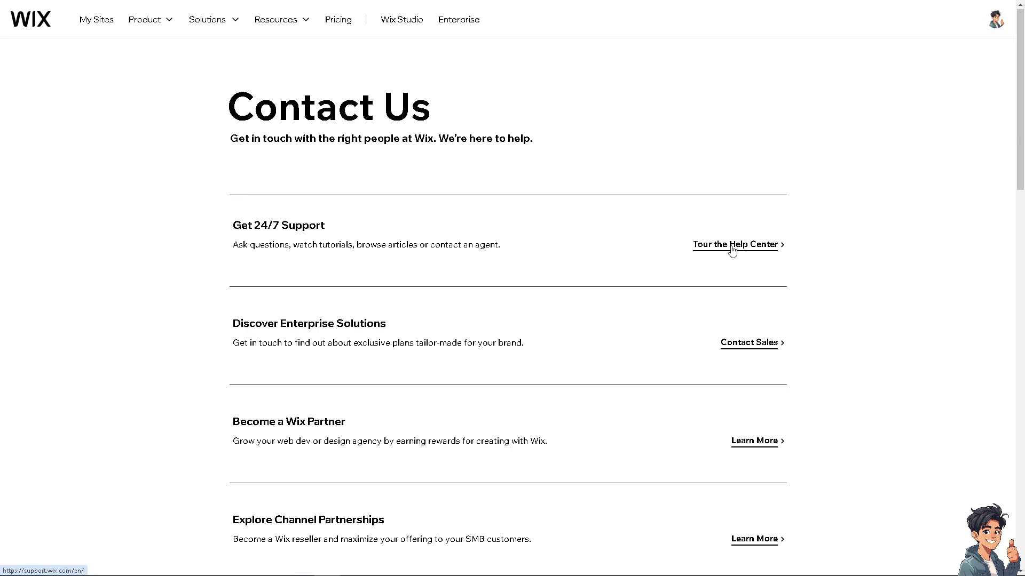
click(734, 243)
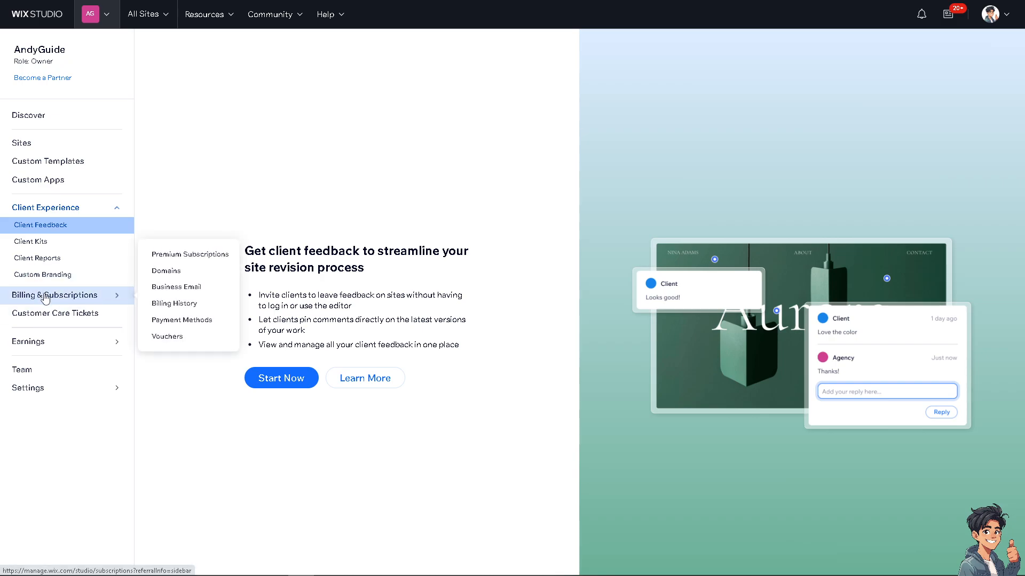
Step: Return to Premium Subscriptions from the Wix Studio sidebar
click(190, 254)
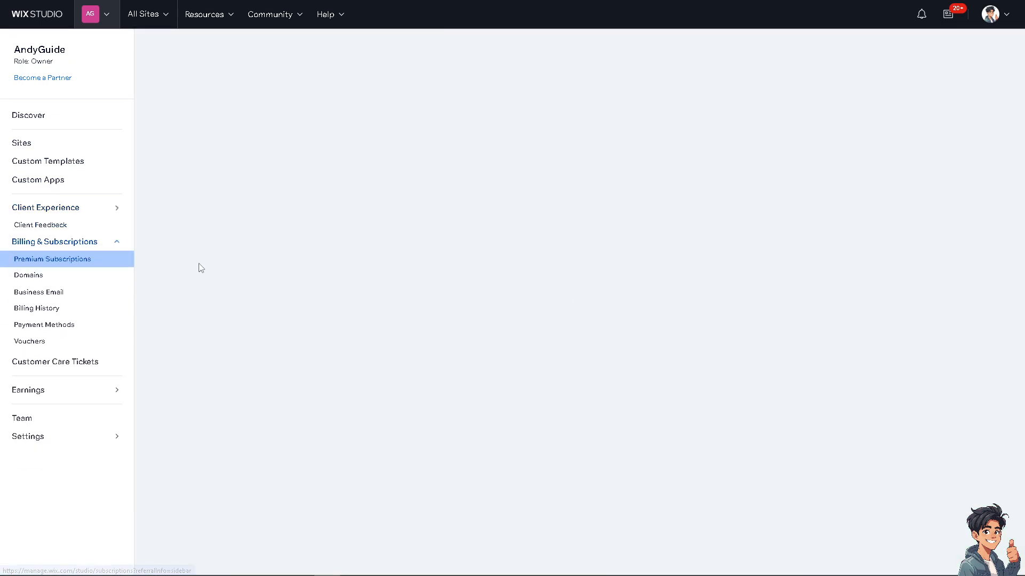